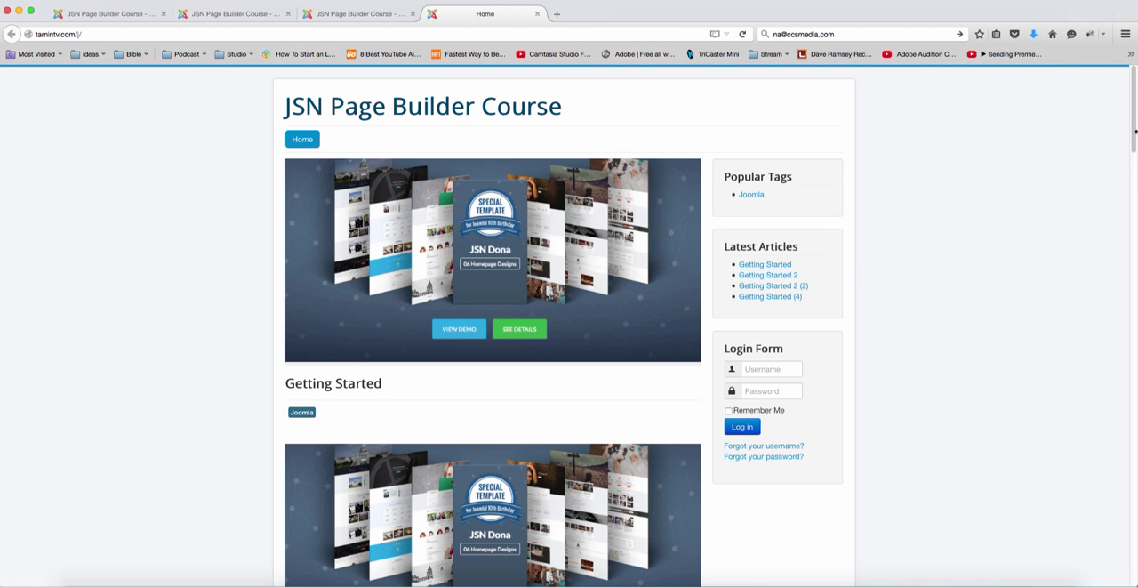
# Return to the article layout editor and add a third column to the top row for My Bio and Tooltip
pyautogui.scroll(-3)
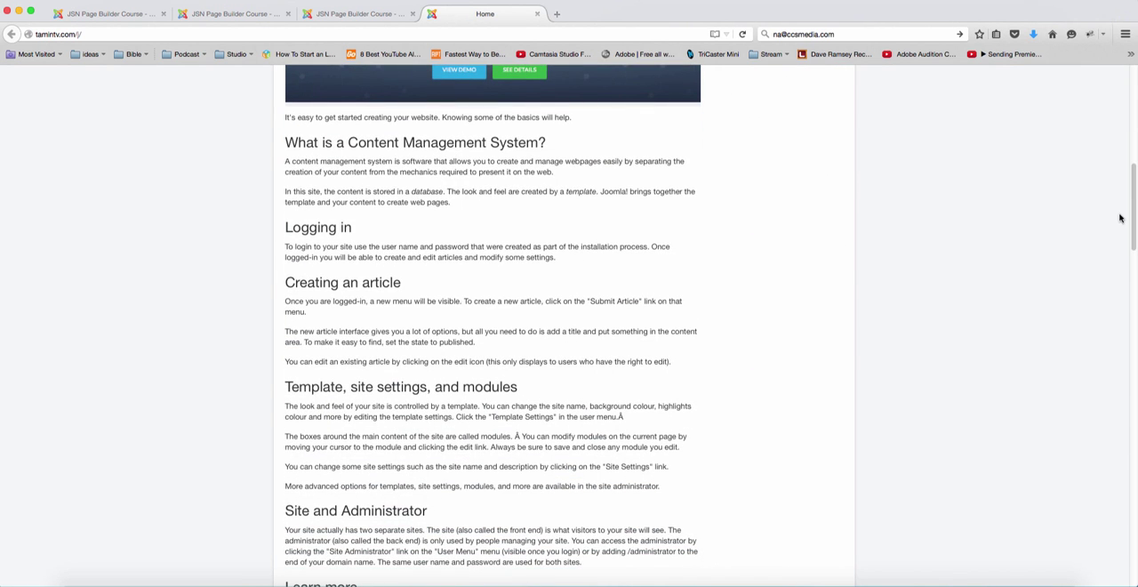
pyautogui.scroll(-3)
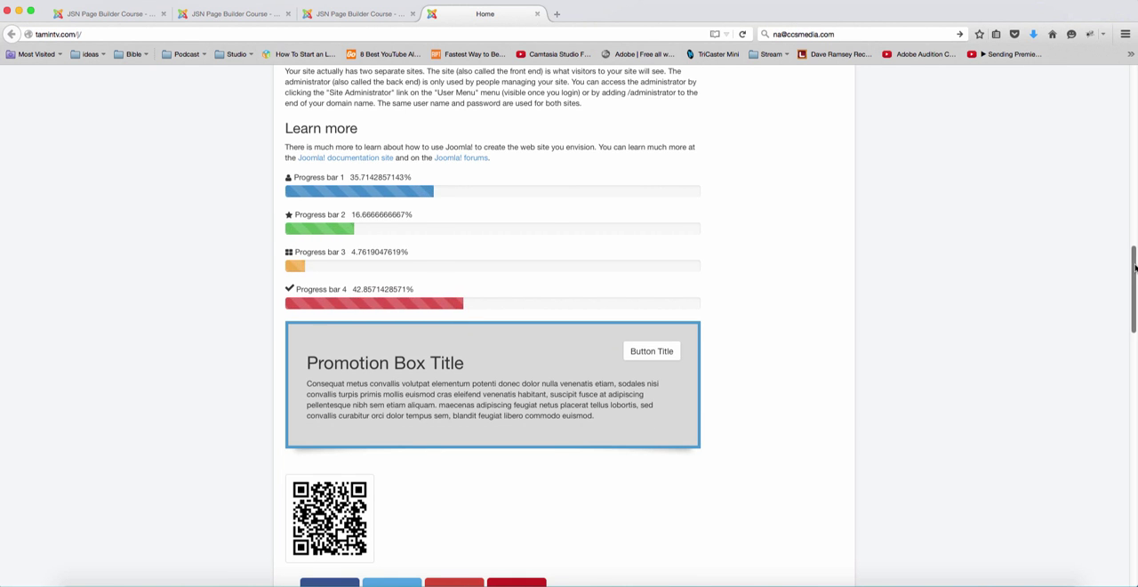
pyautogui.scroll(-3)
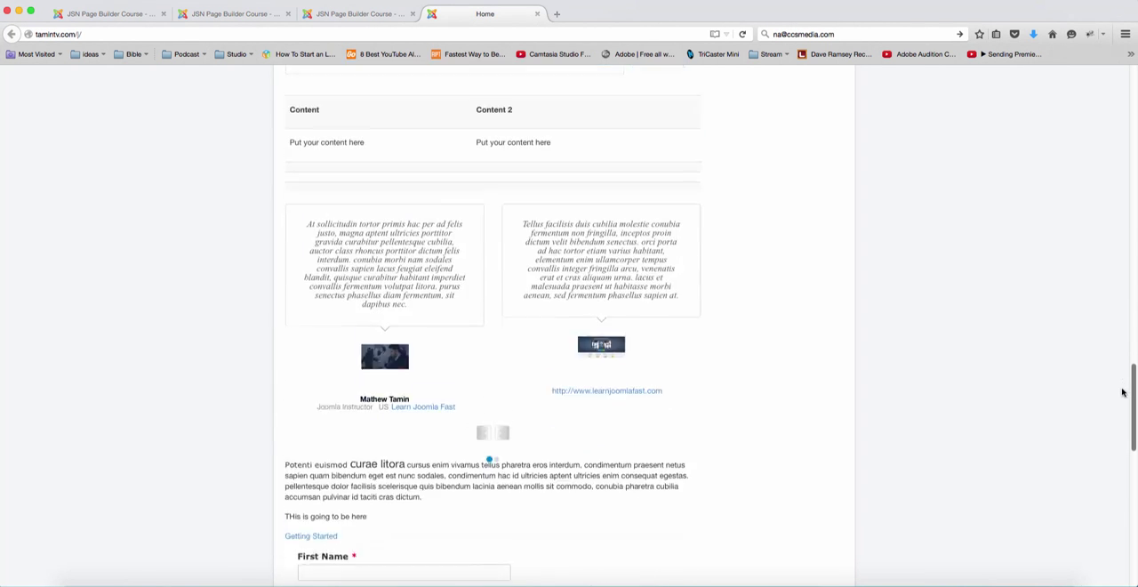
pyautogui.click(356, 15)
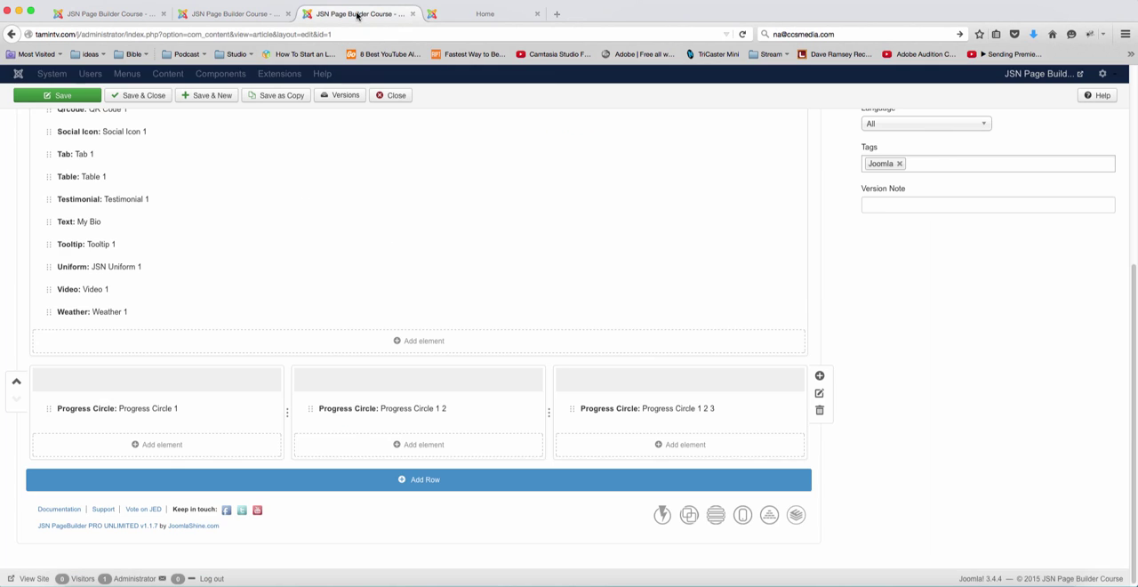
pyautogui.scroll(3)
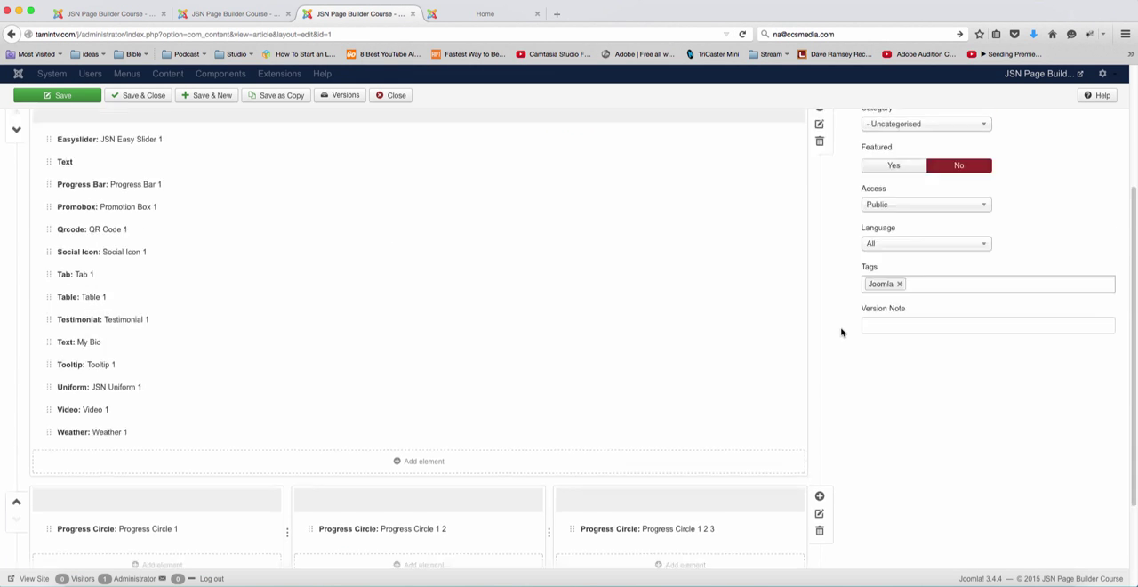
pyautogui.scroll(3)
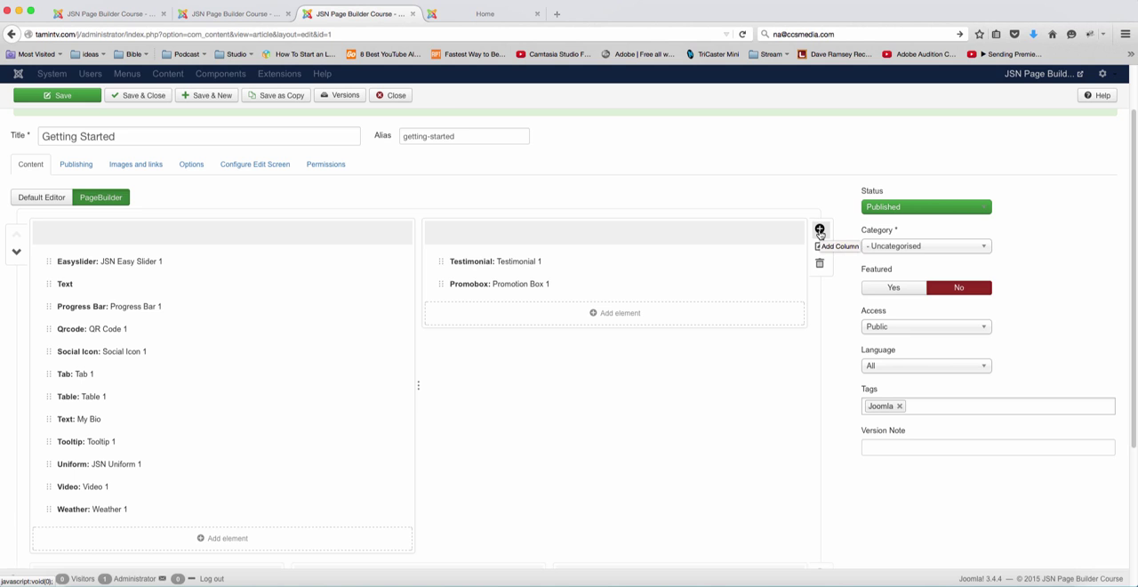
pyautogui.click(819, 232)
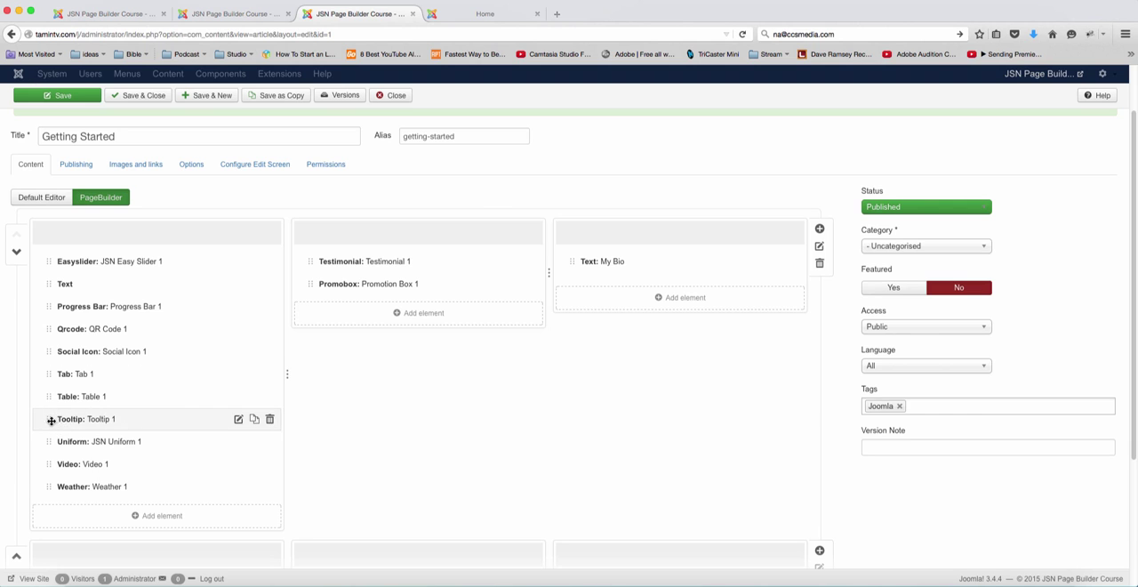
pyautogui.scroll(-3)
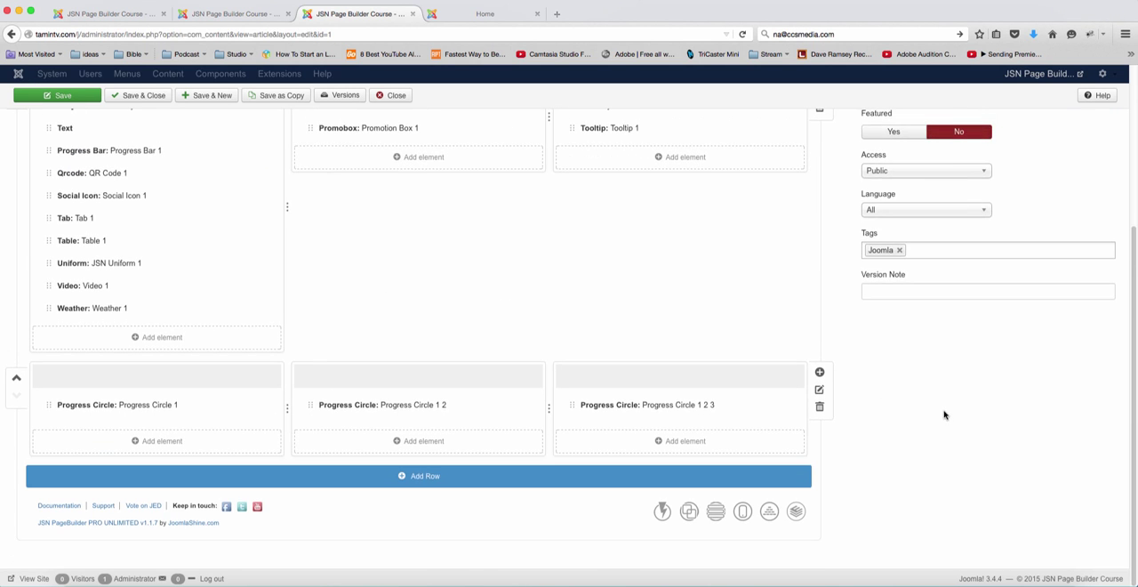
# Bring up the column layout choices for a new row below the progress circles
pyautogui.click(420, 476)
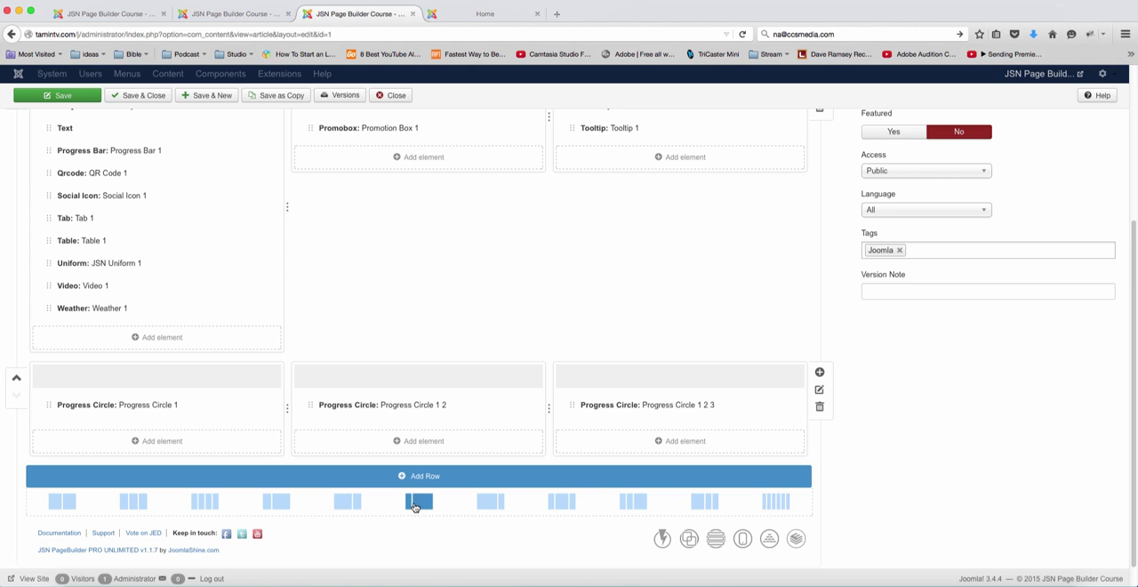
pyautogui.moveTo(470, 503)
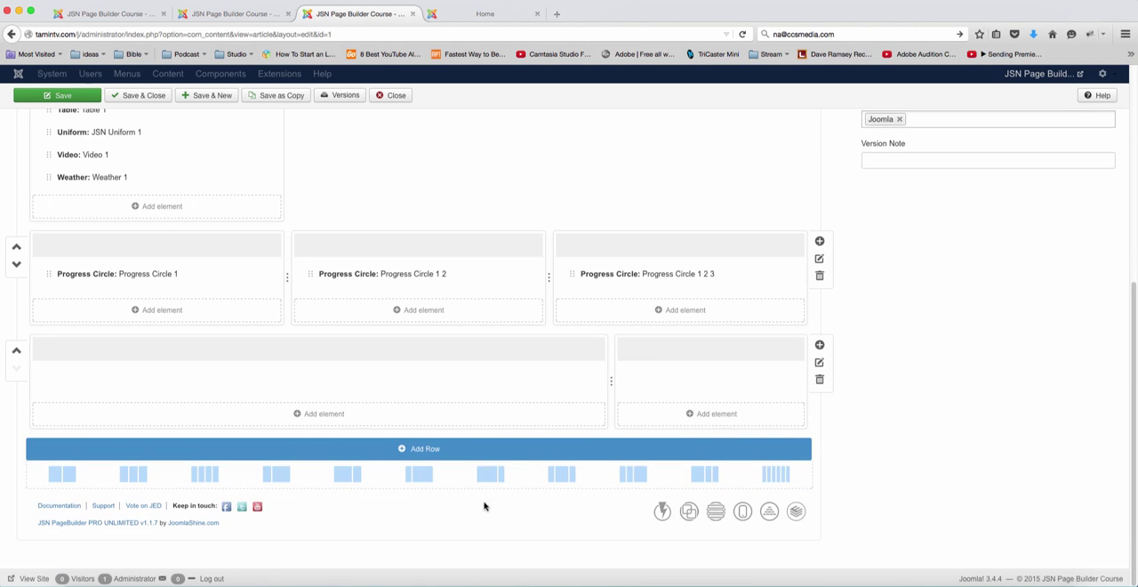
pyautogui.moveTo(471, 377)
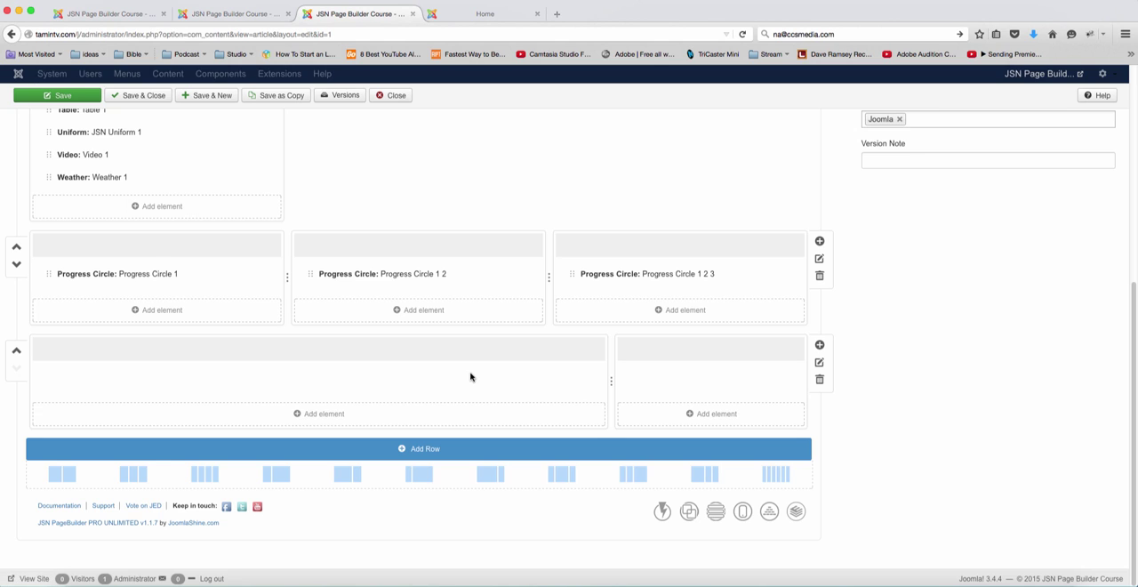
pyautogui.moveTo(466, 381)
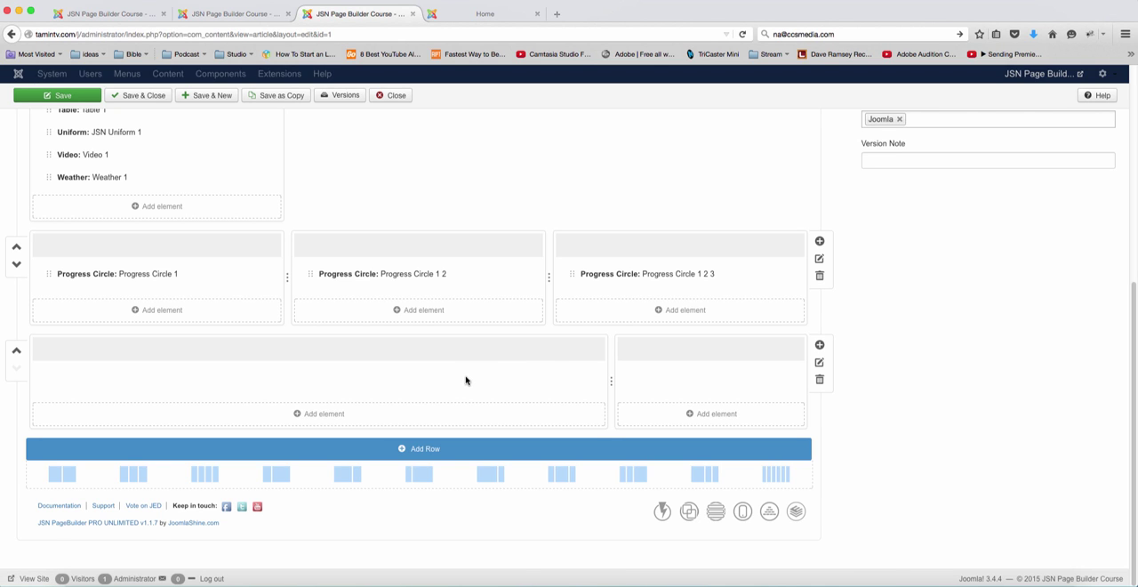
pyautogui.moveTo(124, 372)
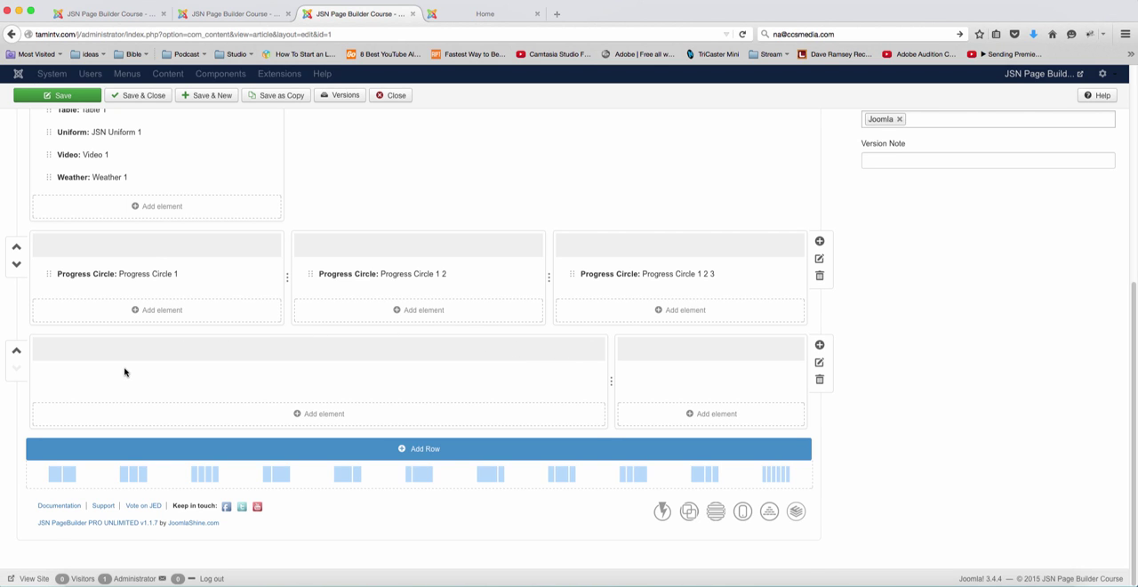
pyautogui.moveTo(338, 388)
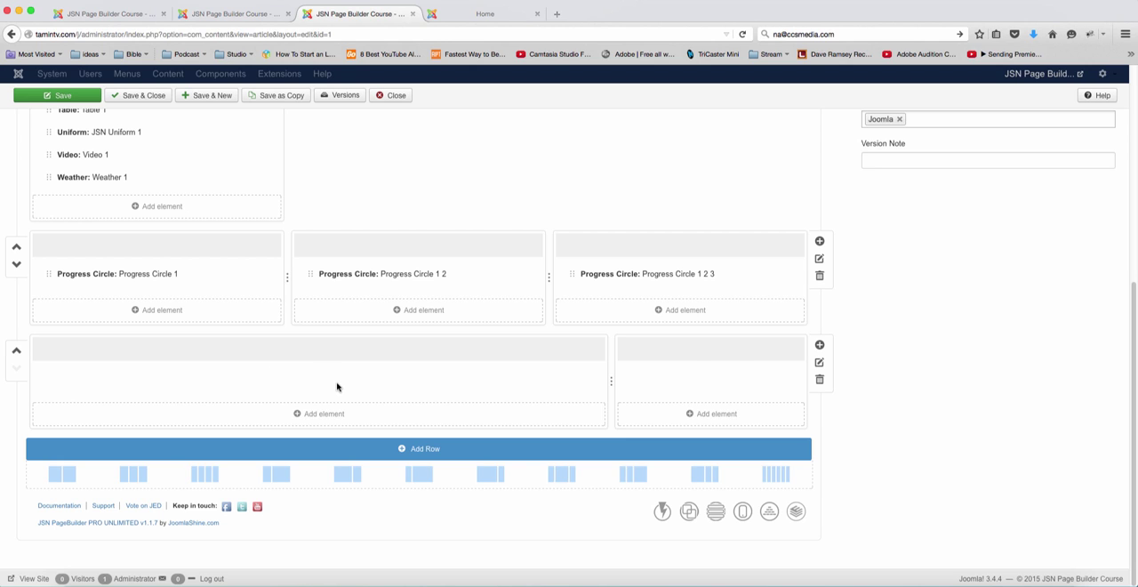
pyautogui.moveTo(654, 390)
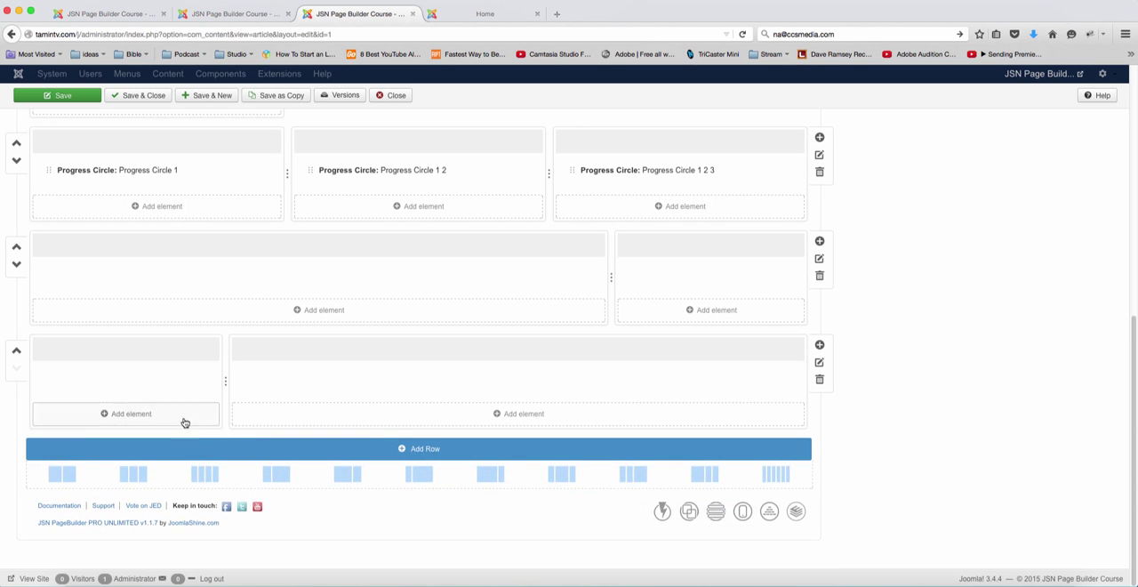
pyautogui.moveTo(139, 405)
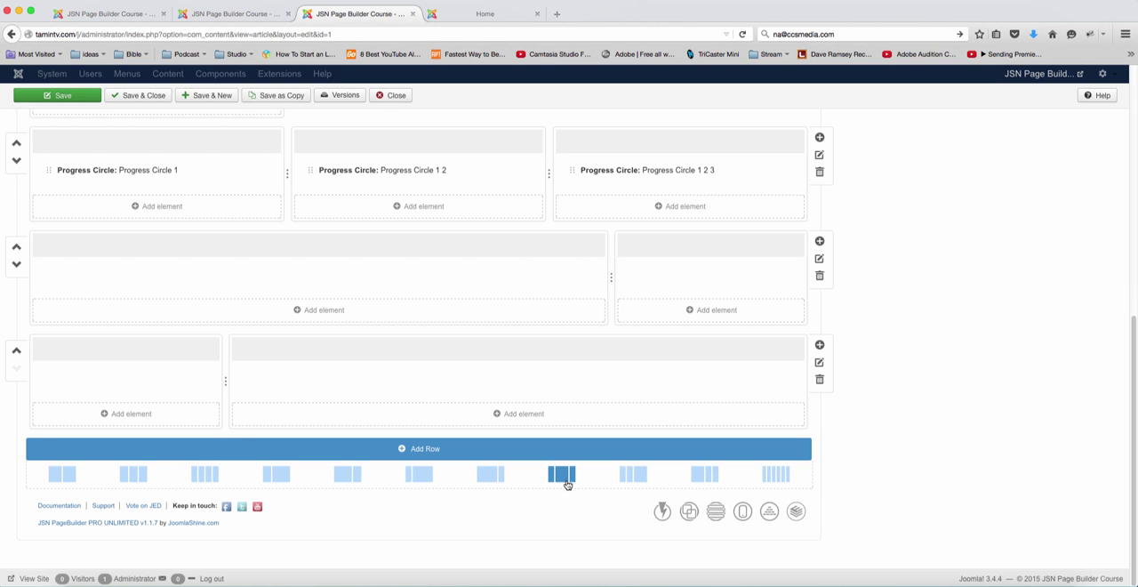
pyautogui.moveTo(562, 473)
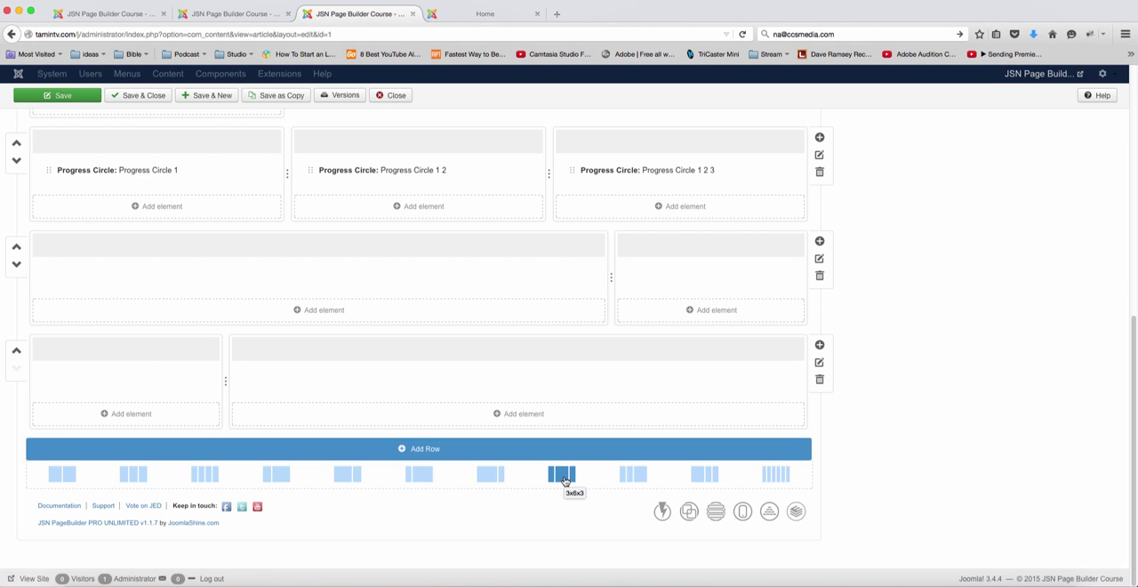
# Add a six-column row and another row with a different column split beneath the content
pyautogui.click(560, 473)
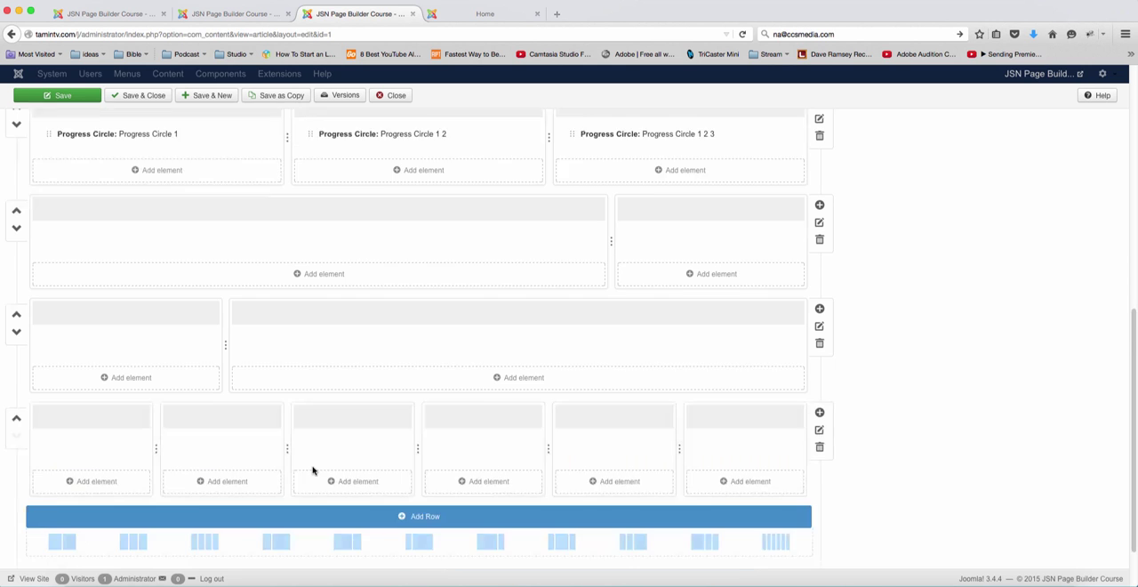
pyautogui.scroll(-3)
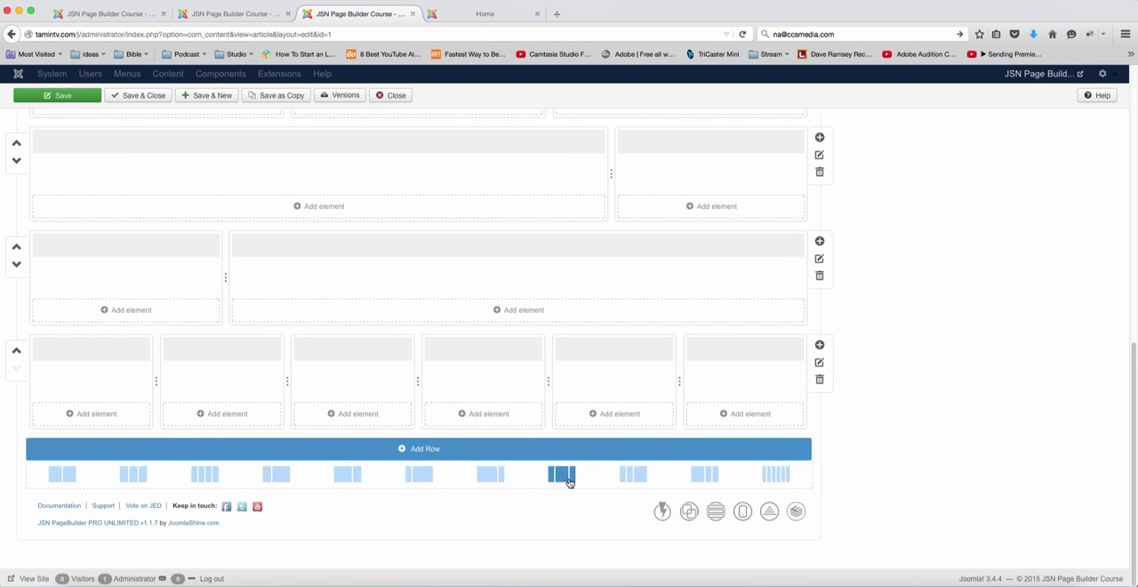
pyautogui.click(562, 473)
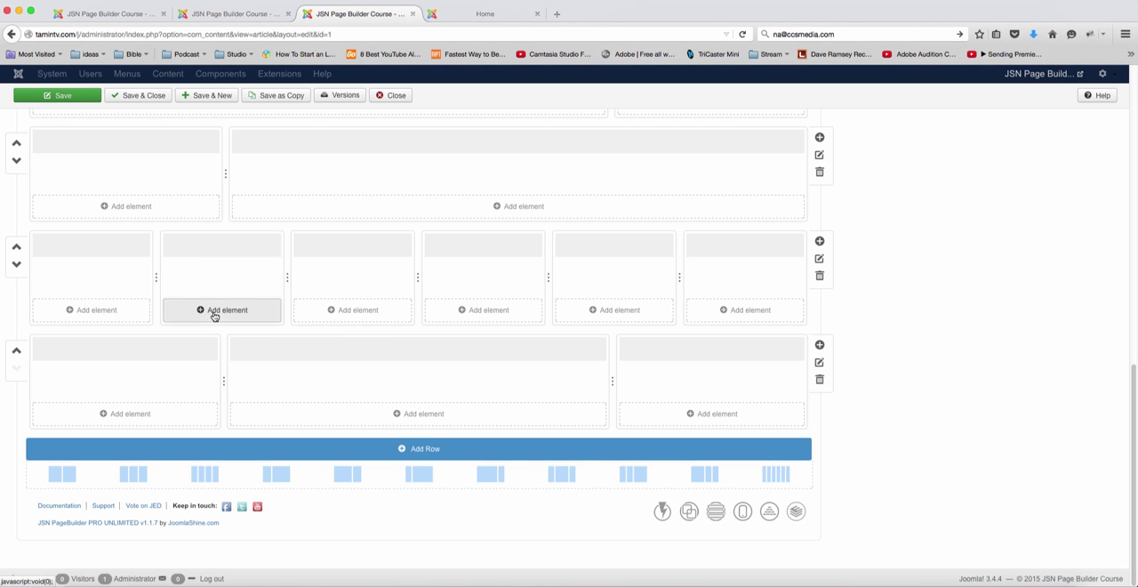
pyautogui.moveTo(238, 484)
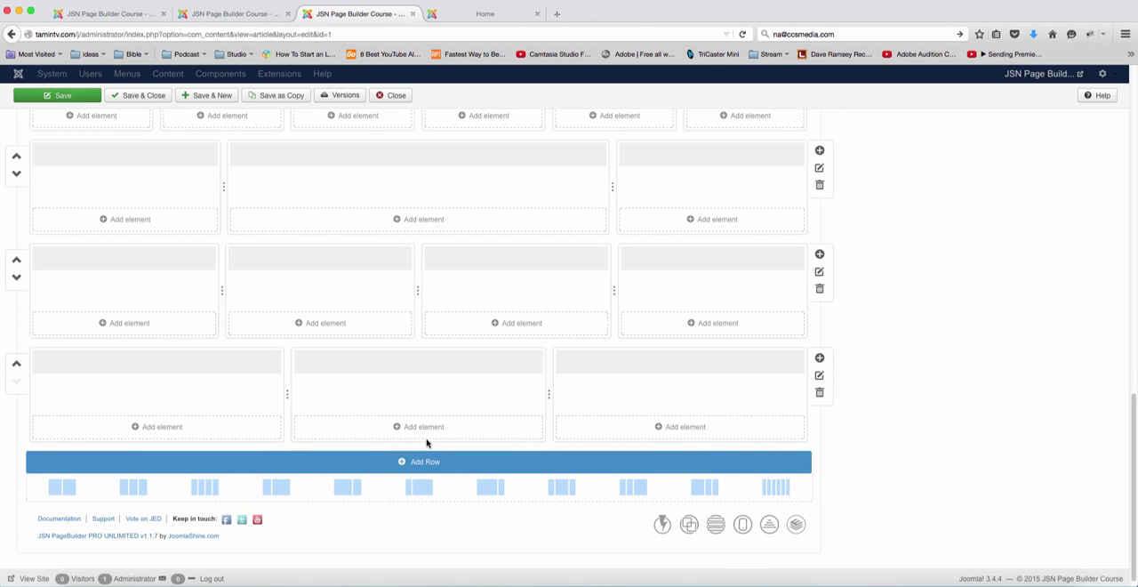
pyautogui.scroll(-3)
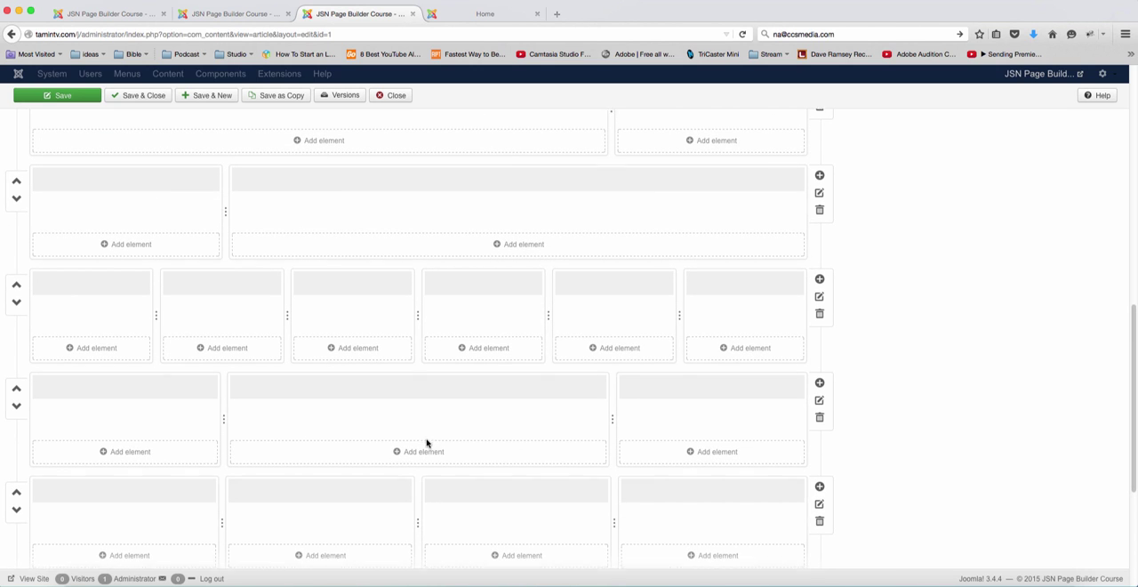
pyautogui.scroll(-3)
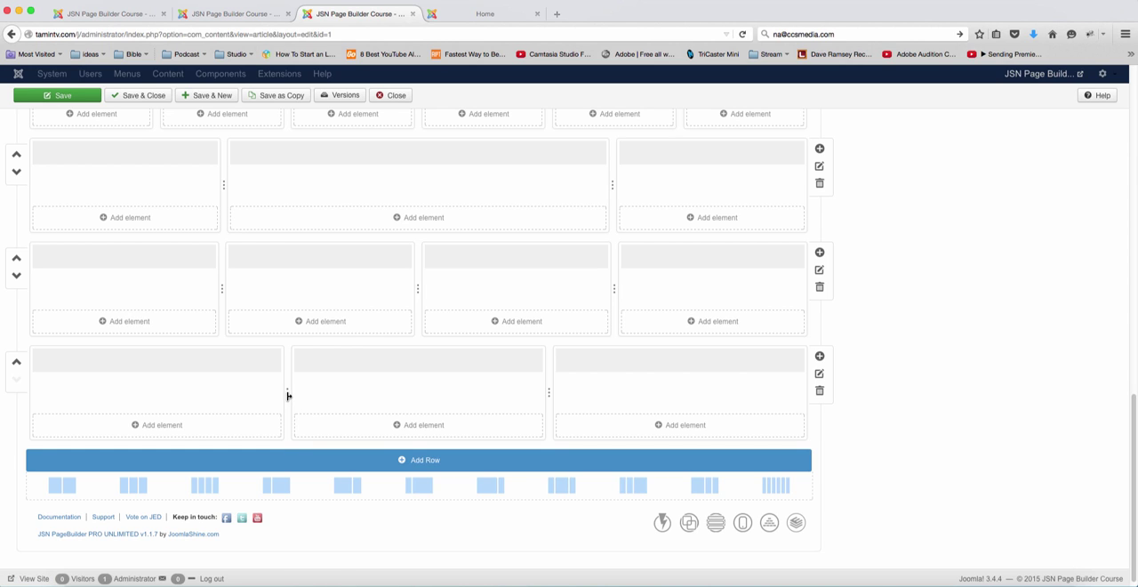
pyautogui.moveTo(307, 397)
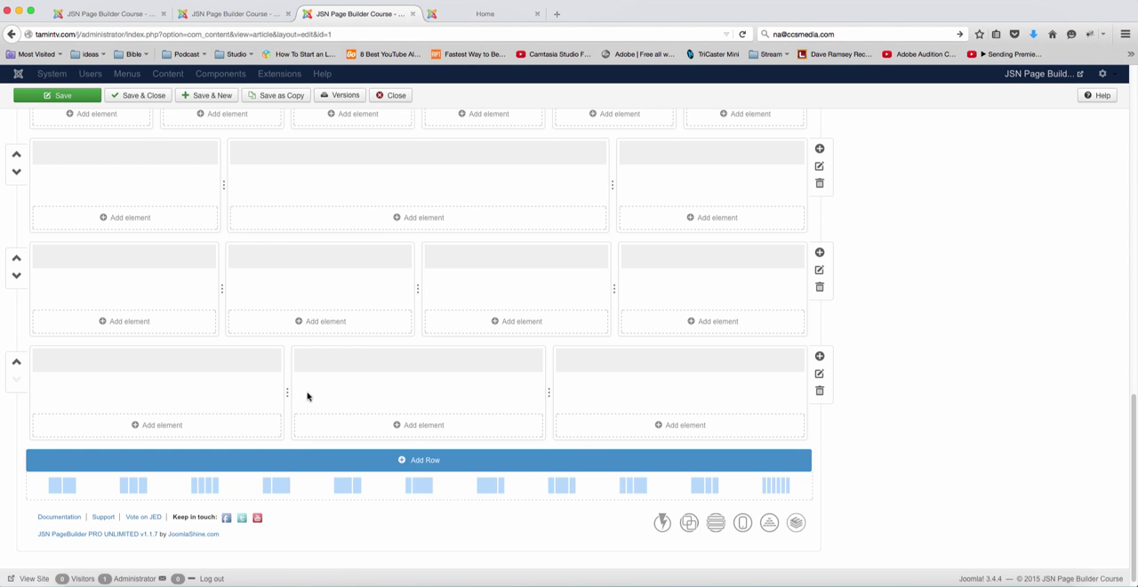
pyautogui.moveTo(288, 391)
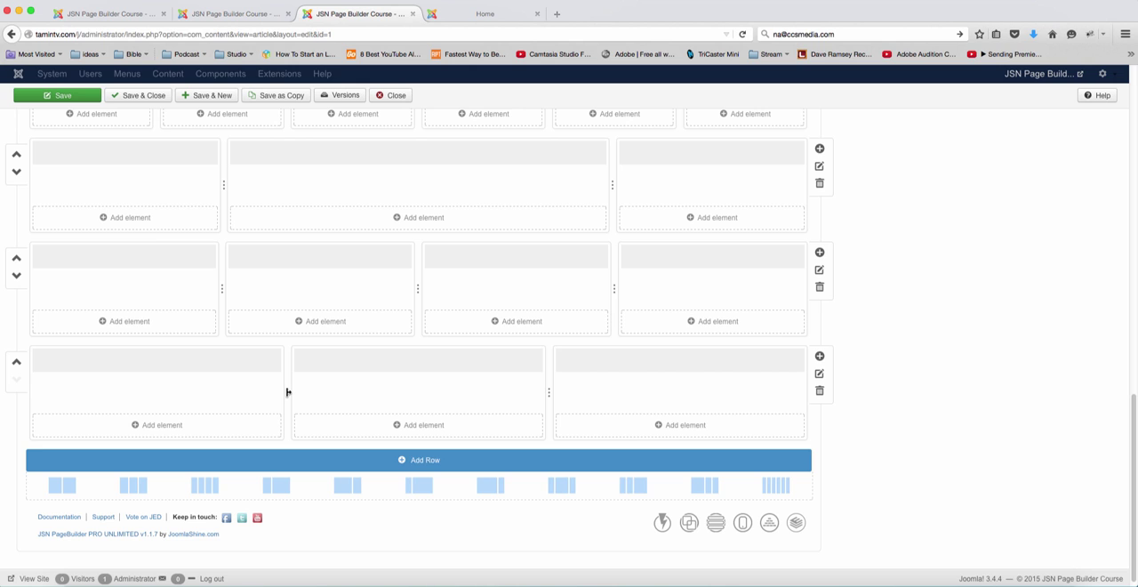
pyautogui.moveTo(303, 397)
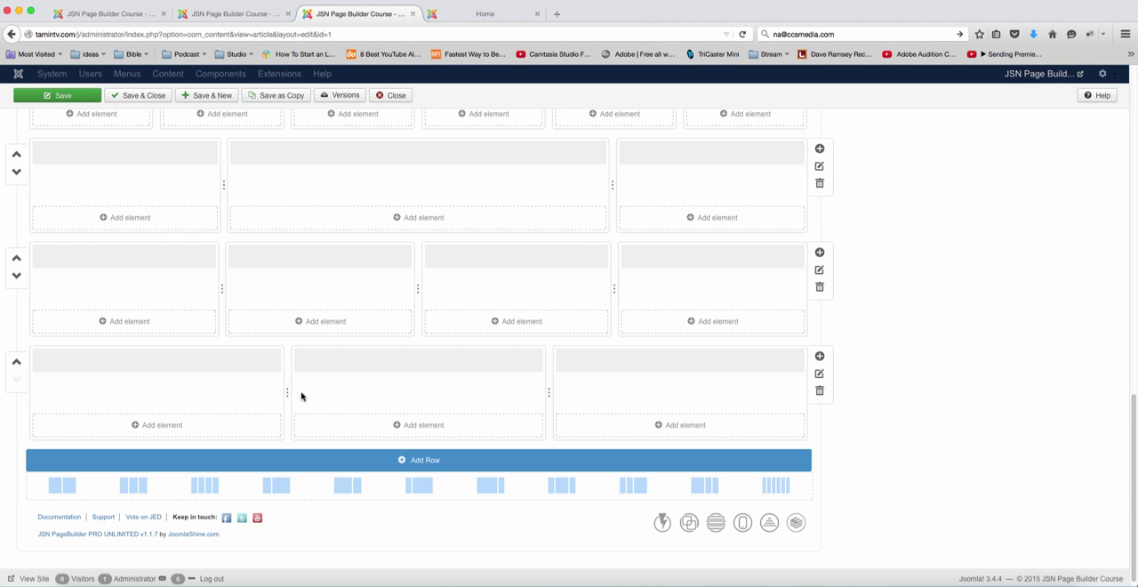
pyautogui.moveTo(238, 384)
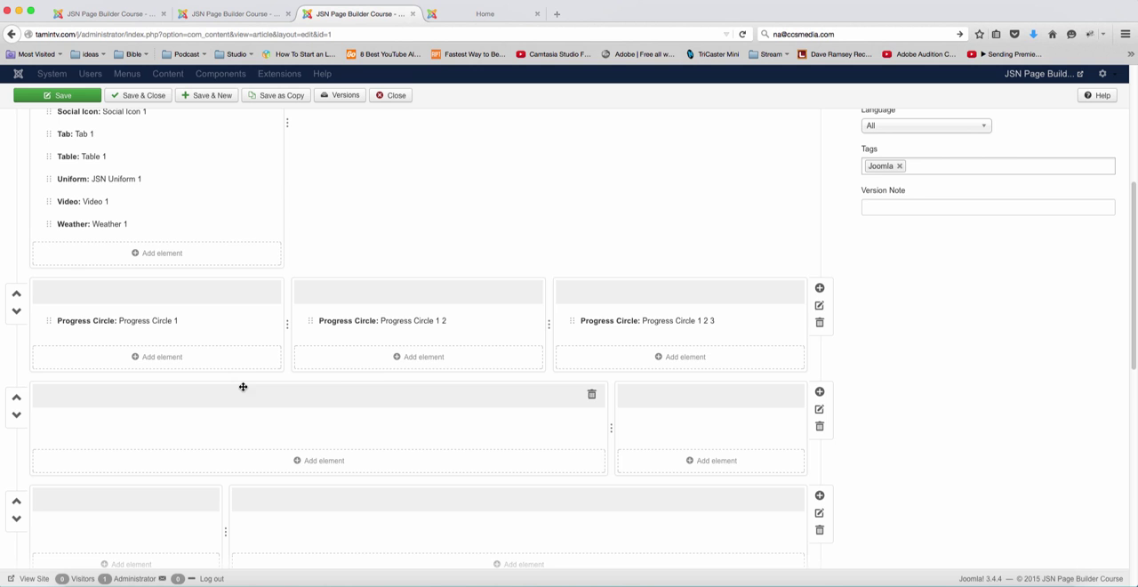
# Duplicate Table 1 as Table 1 2 beside Video 1 2 and save the article layout
pyautogui.scroll(3)
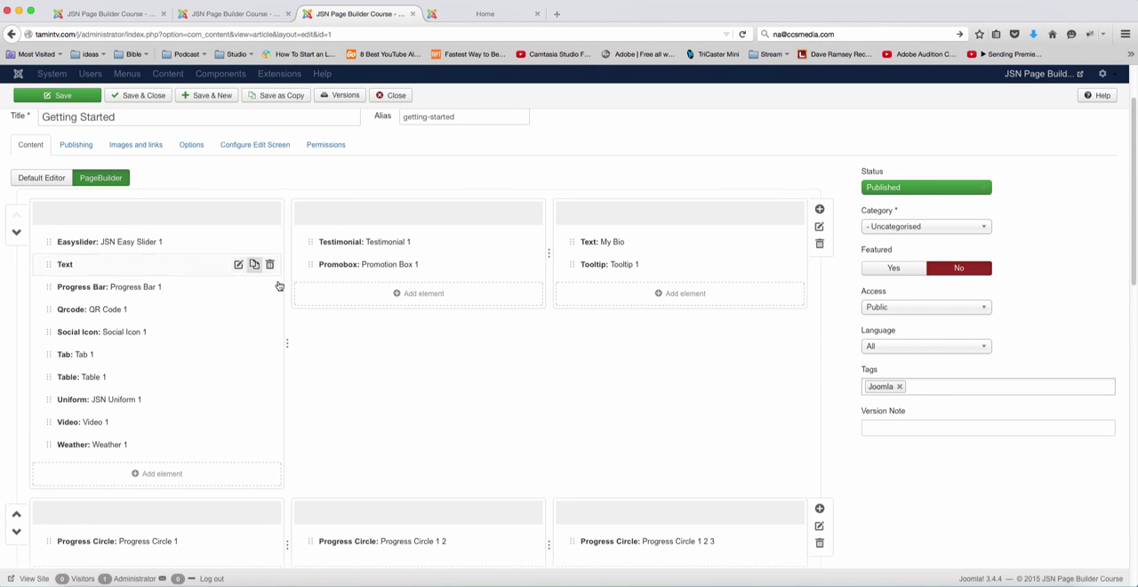
pyautogui.scroll(-3)
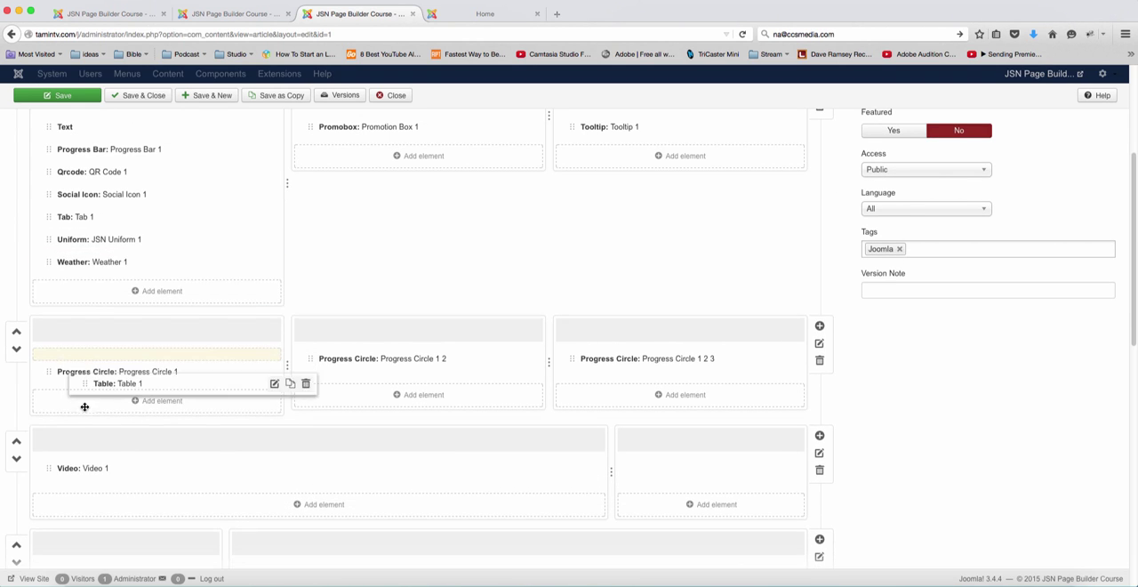
pyautogui.scroll(-3)
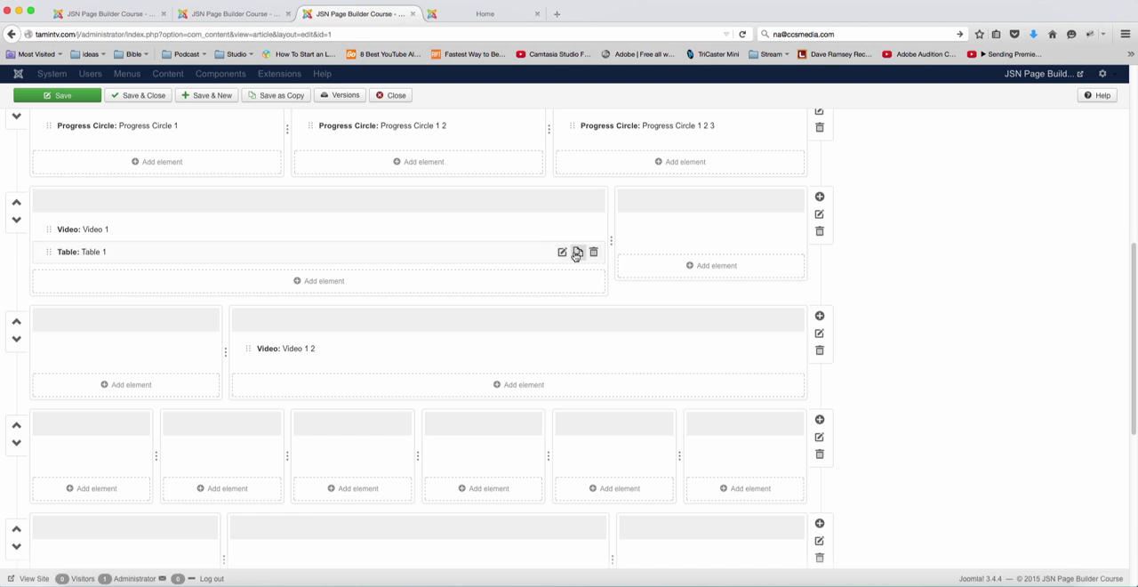
pyautogui.click(576, 253)
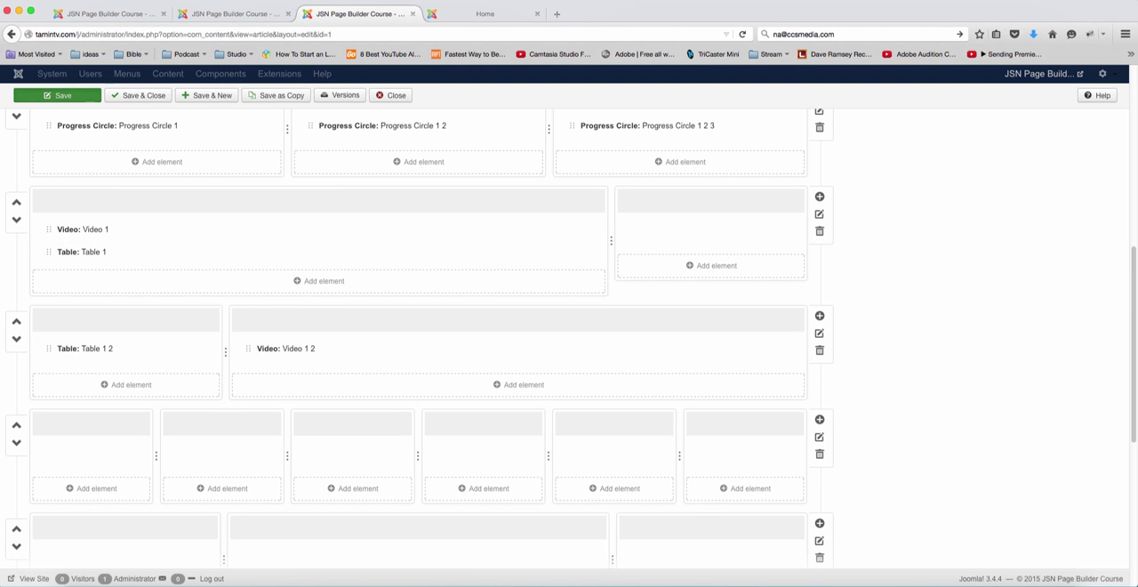
pyautogui.click(57, 96)
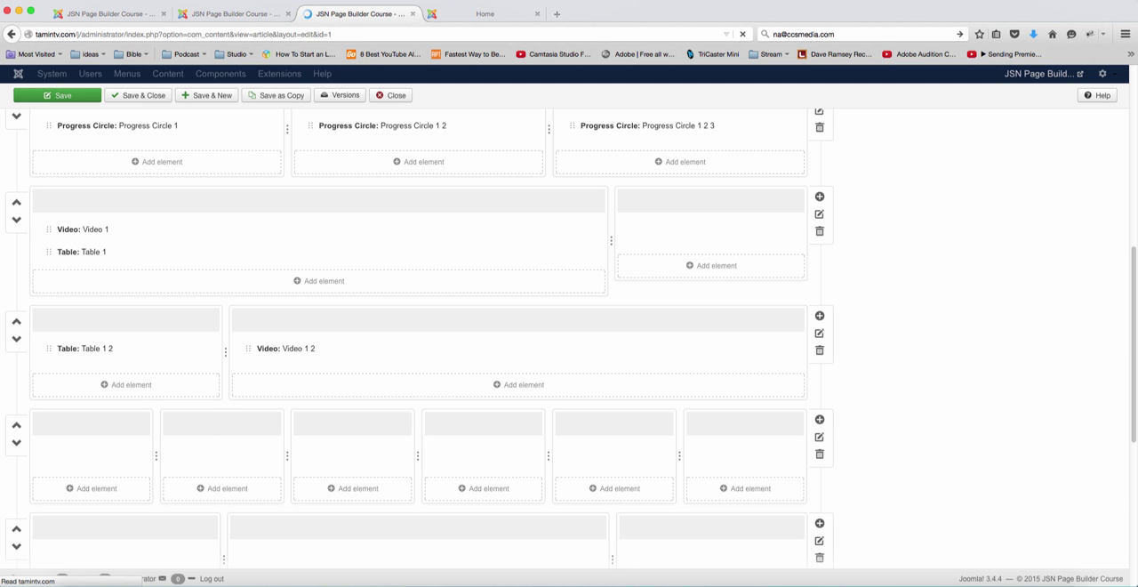
pyautogui.click(57, 96)
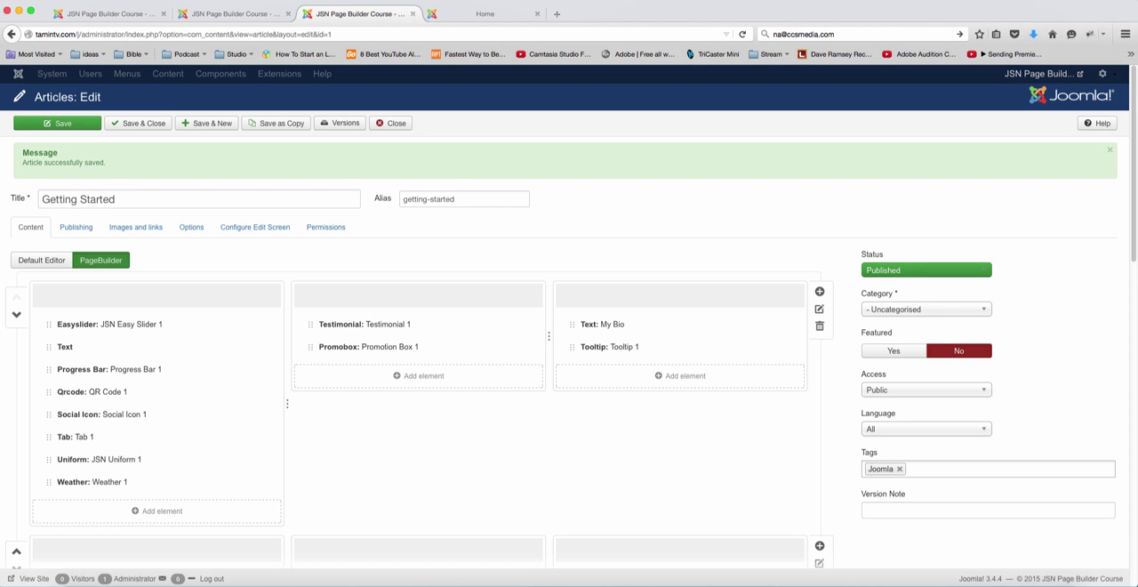
pyautogui.scroll(-3)
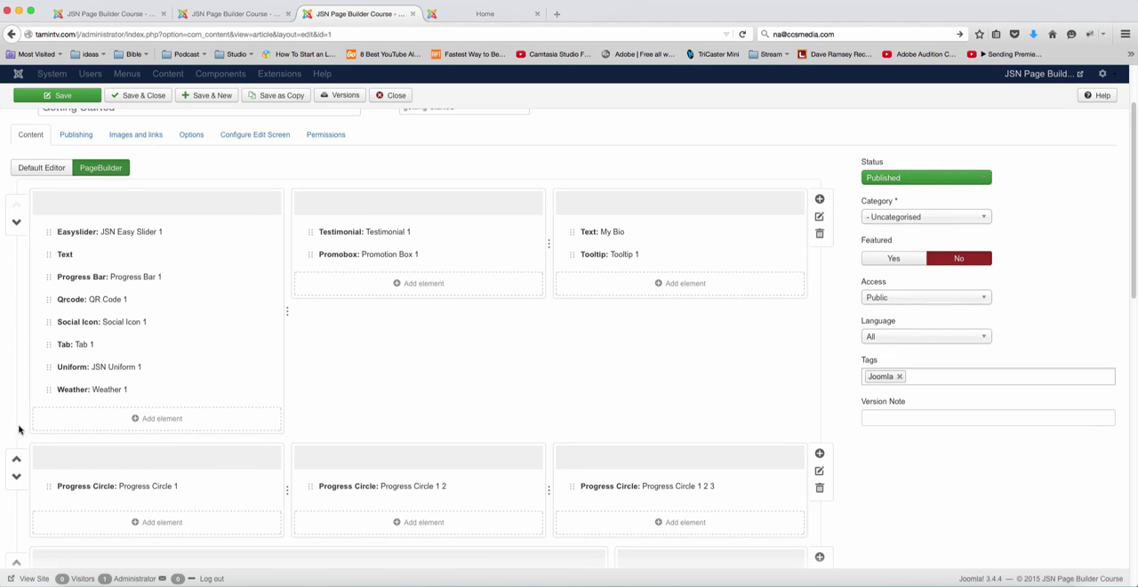
pyautogui.scroll(-3)
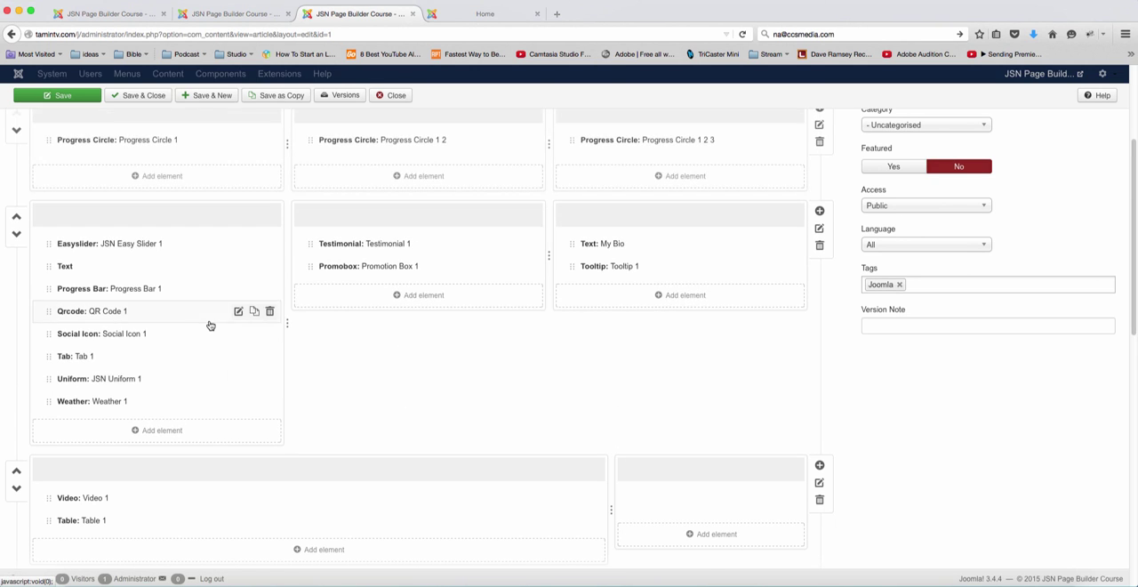
pyautogui.scroll(-3)
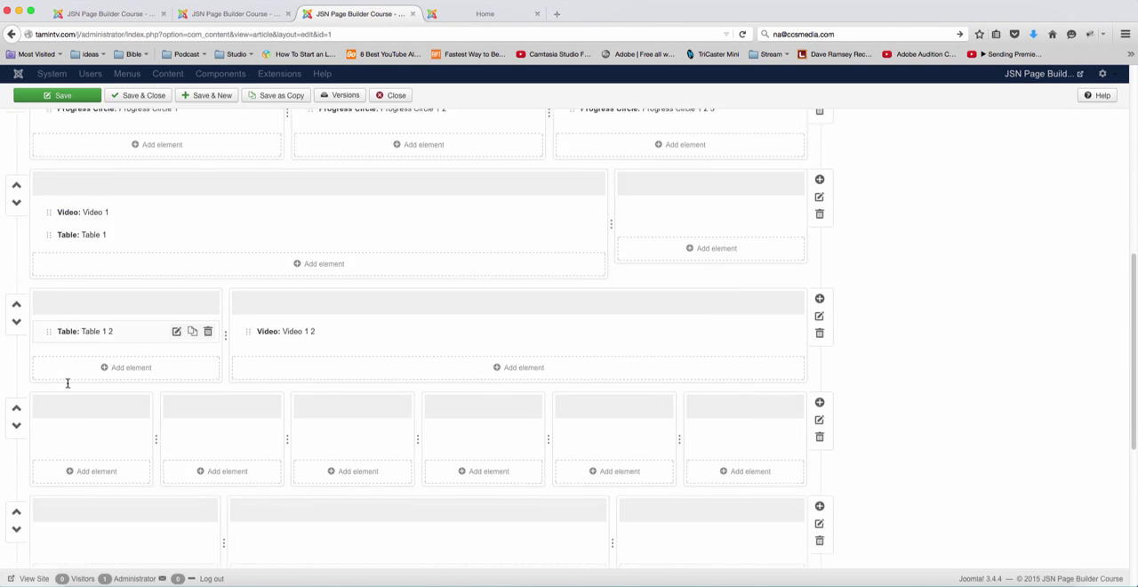
pyautogui.scroll(-3)
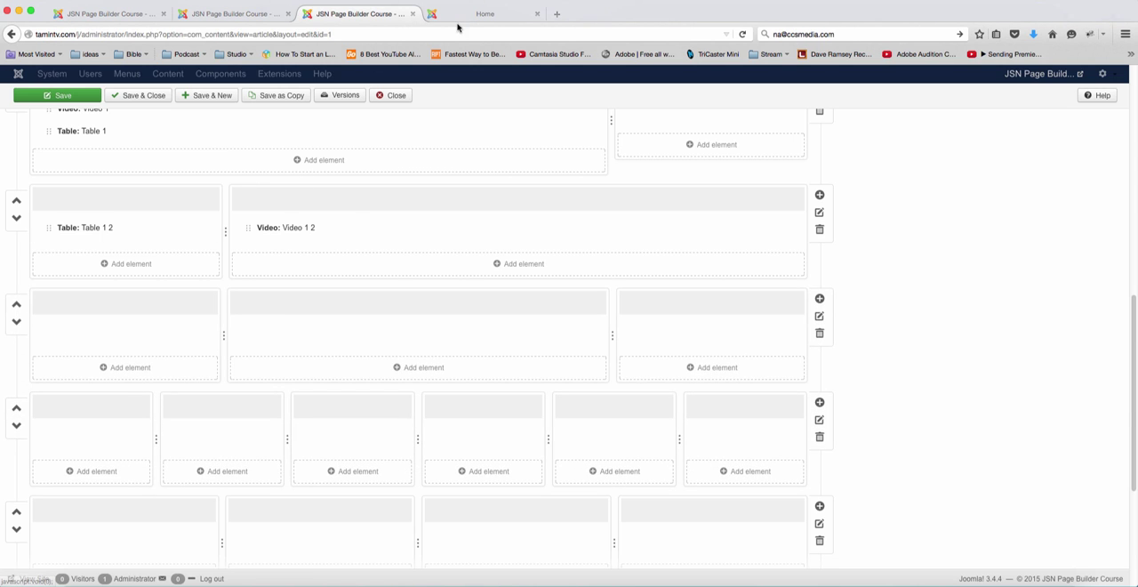
pyautogui.click(484, 14)
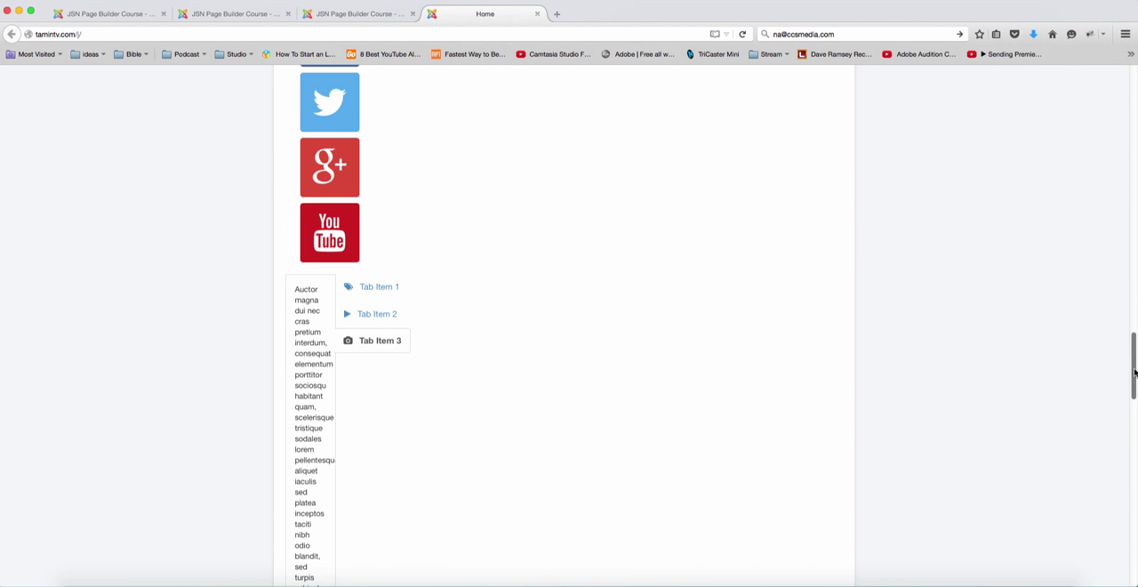
pyautogui.scroll(3)
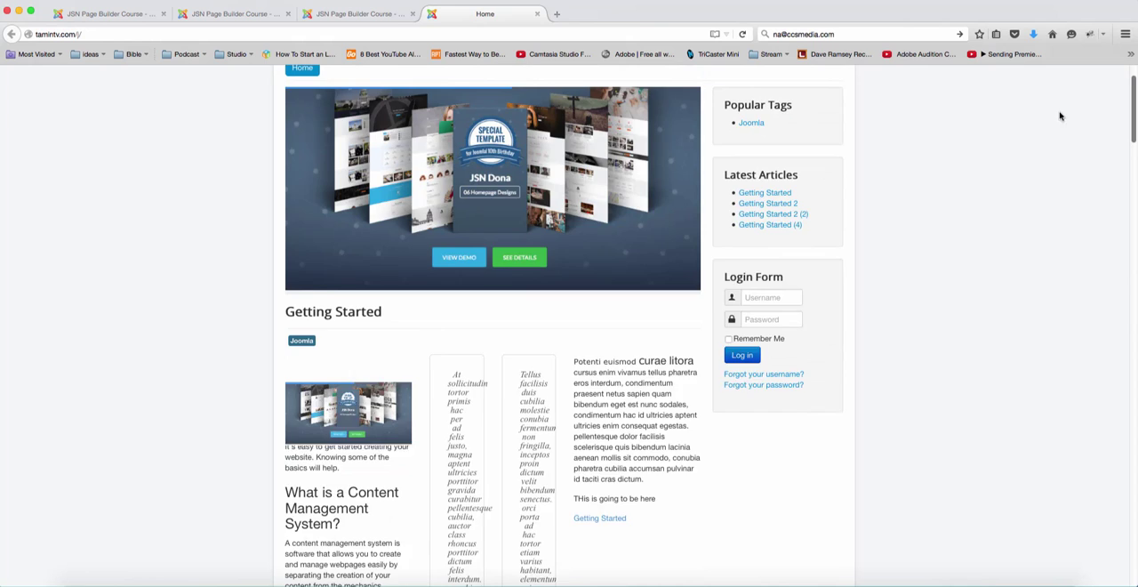
pyautogui.scroll(-3)
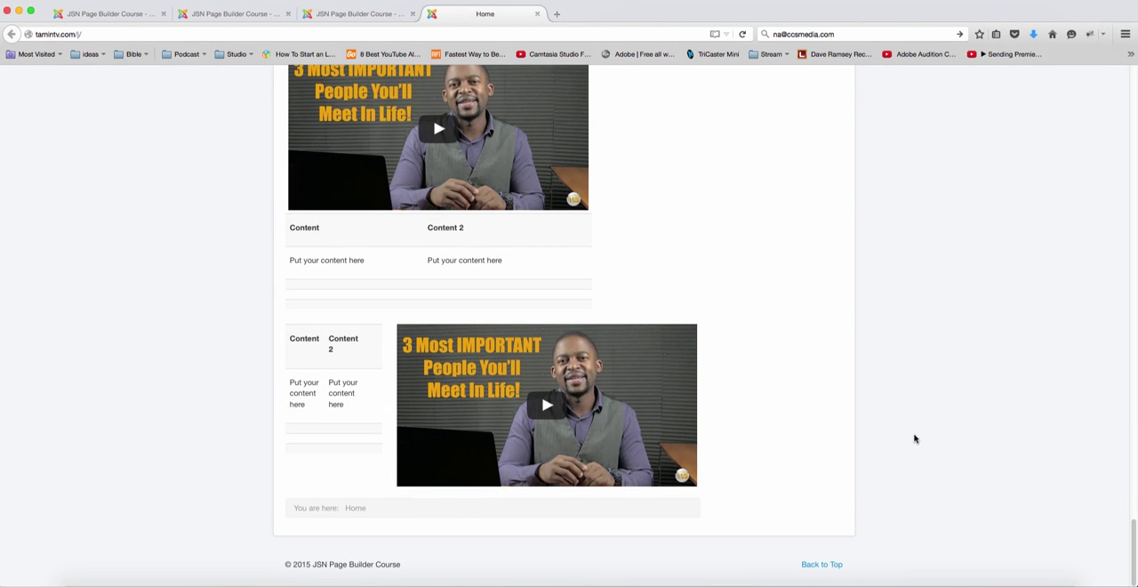
pyautogui.click(356, 14)
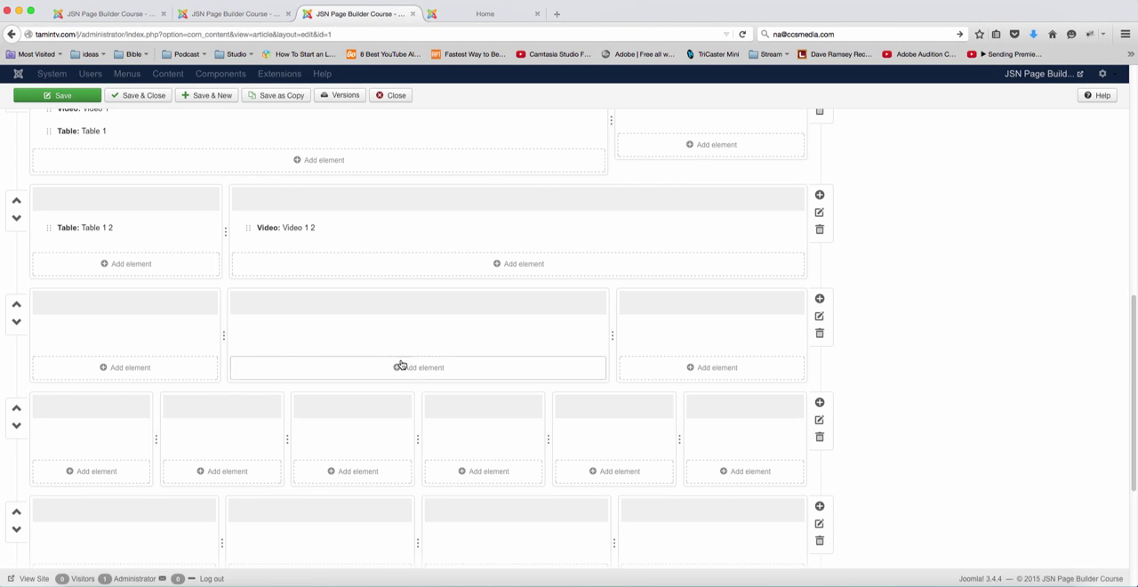
pyautogui.scroll(-3)
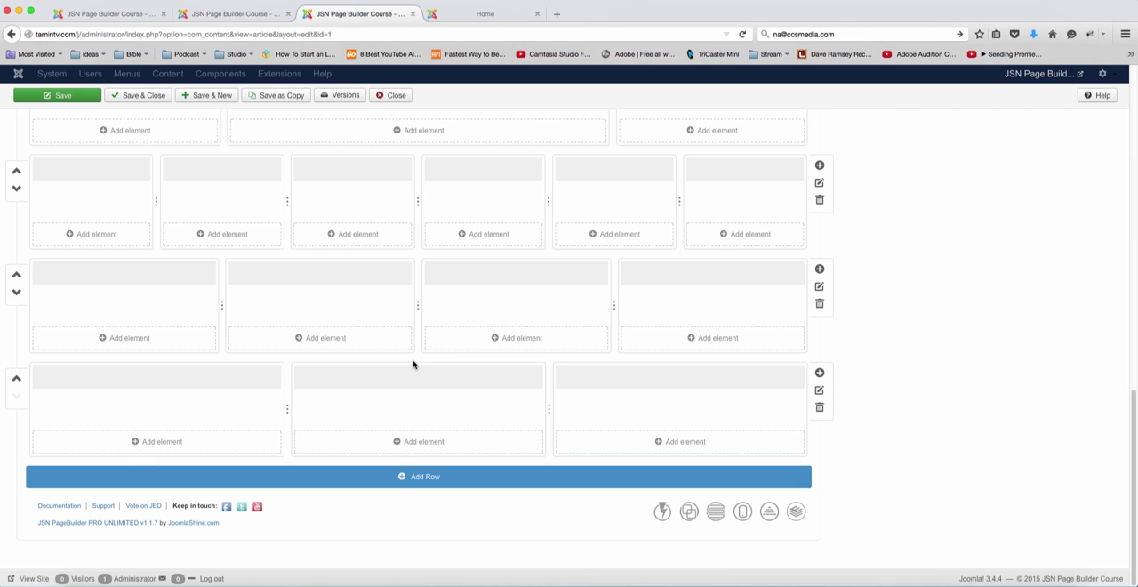